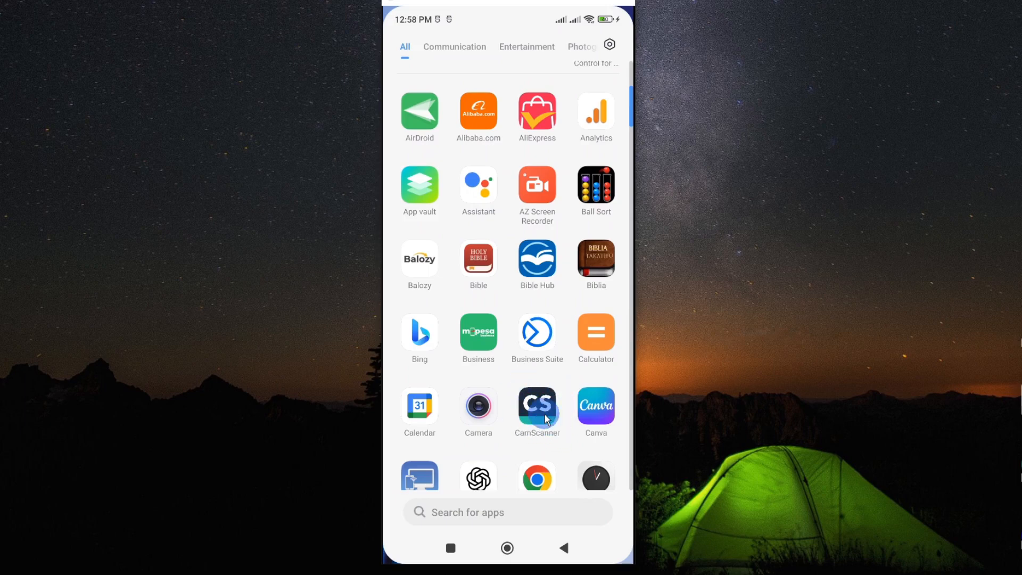
{"action": "mouse_move", "coordinate": [536, 412]}
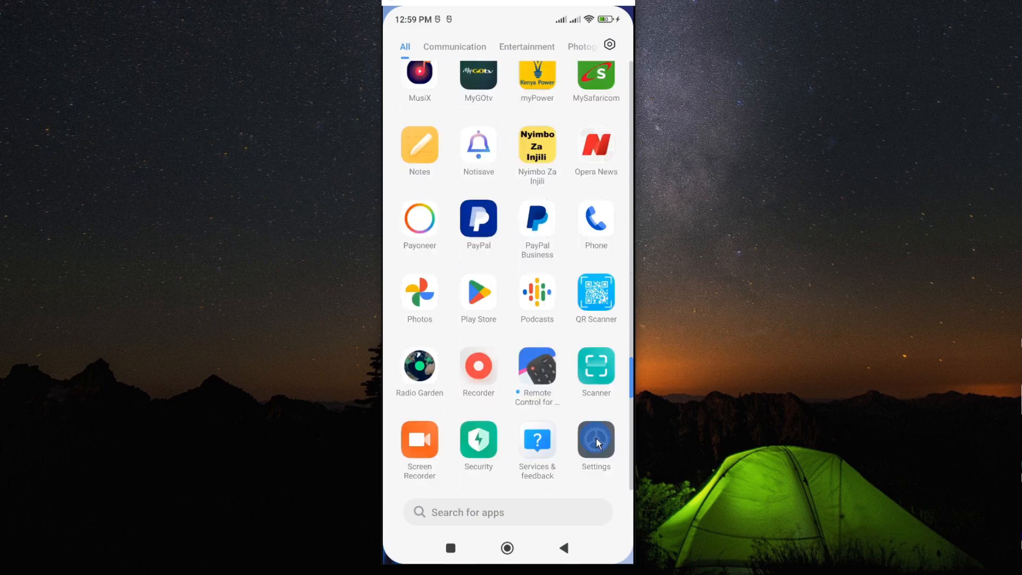
Open CamScanner's App info page from Settings' Manage apps list, showing 362 MB storage
{"action": "left_click", "coordinate": [594, 441]}
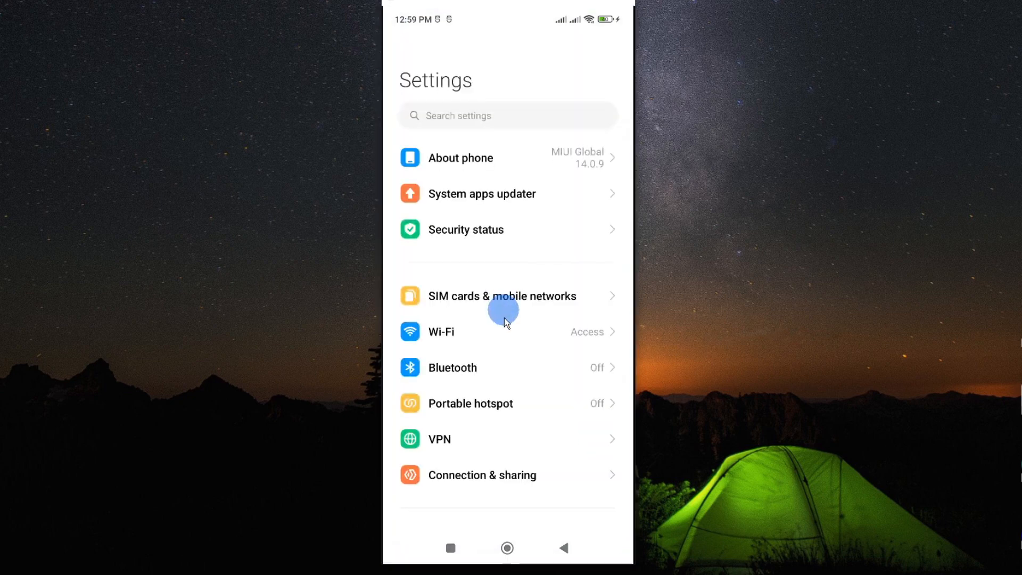
{"action": "scroll", "scroll_direction": "down", "scroll_amount": 3}
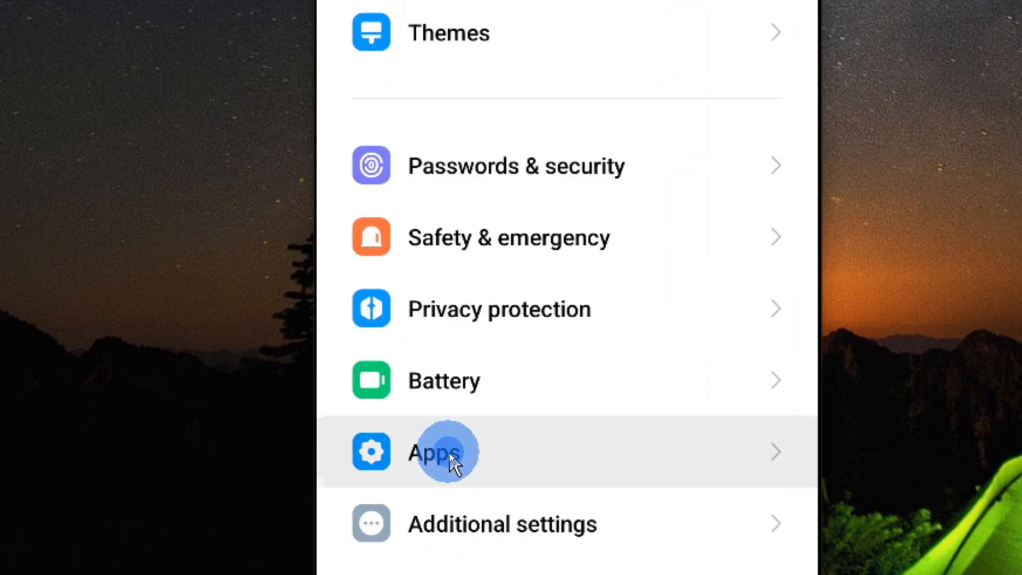
{"action": "left_click", "coordinate": [434, 452]}
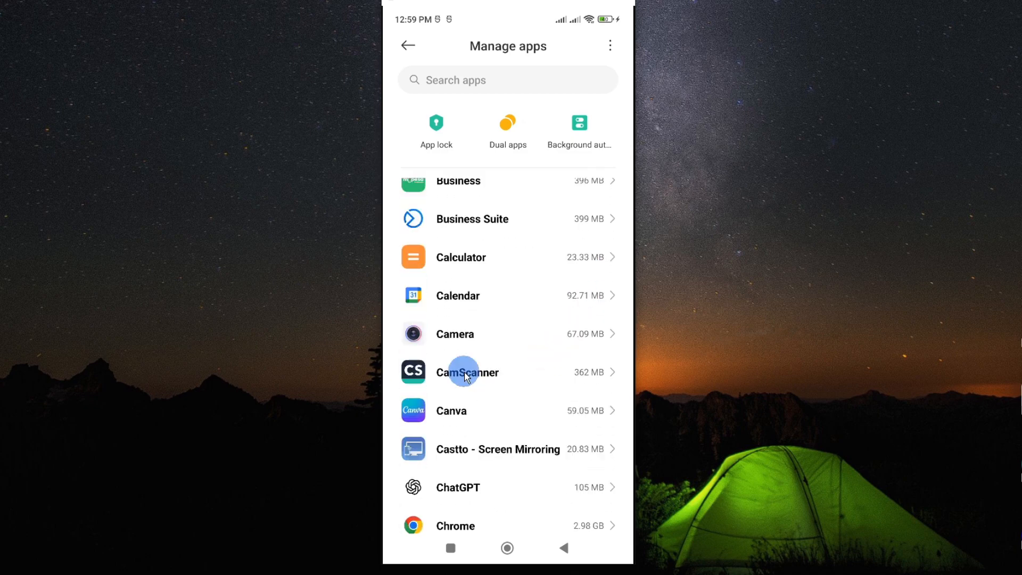
{"action": "left_click", "coordinate": [468, 372]}
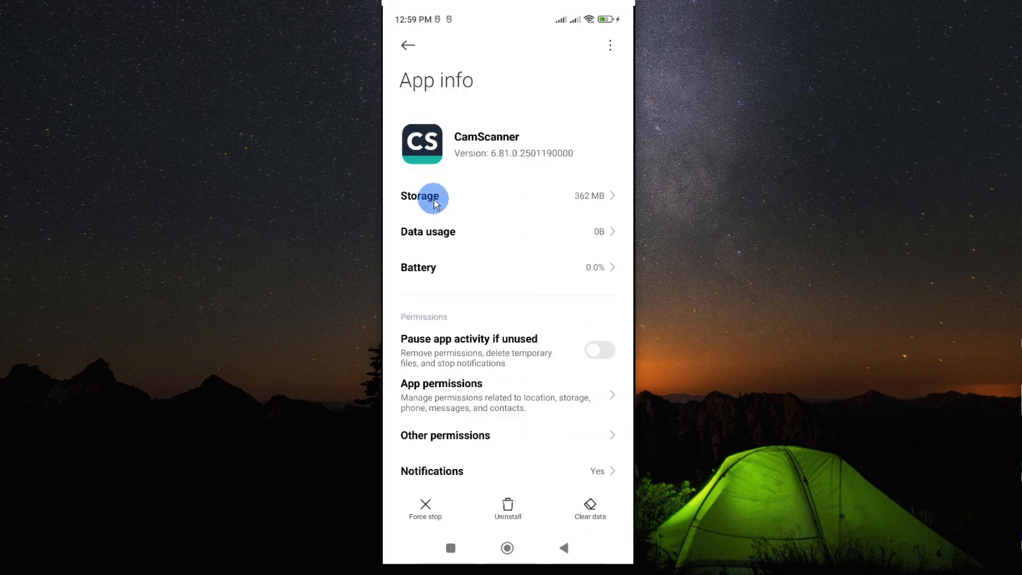
Clear only CamScanner's cache from its Storage page and confirm with OK
{"action": "left_click", "coordinate": [424, 198]}
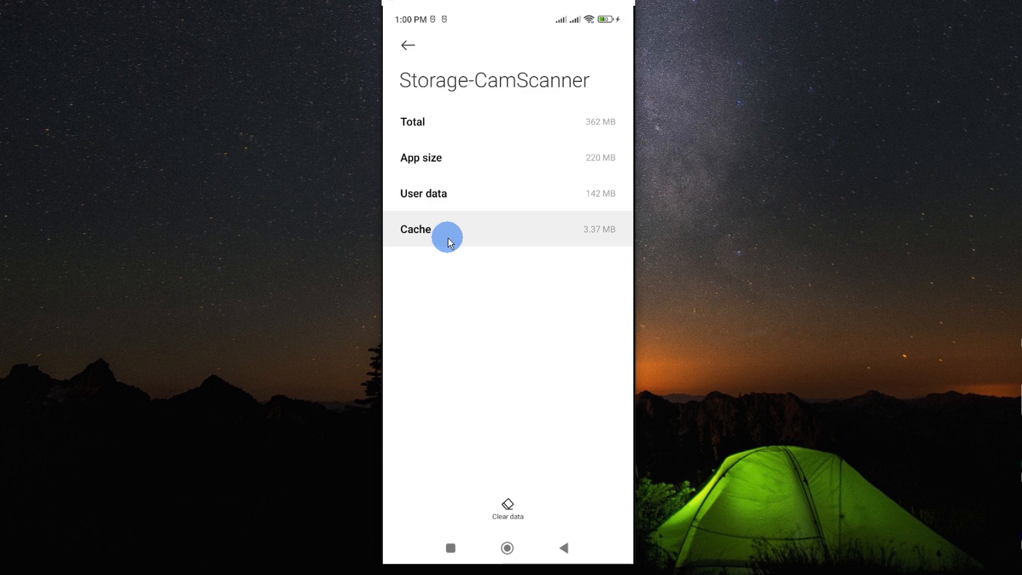
{"action": "mouse_move", "coordinate": [498, 233]}
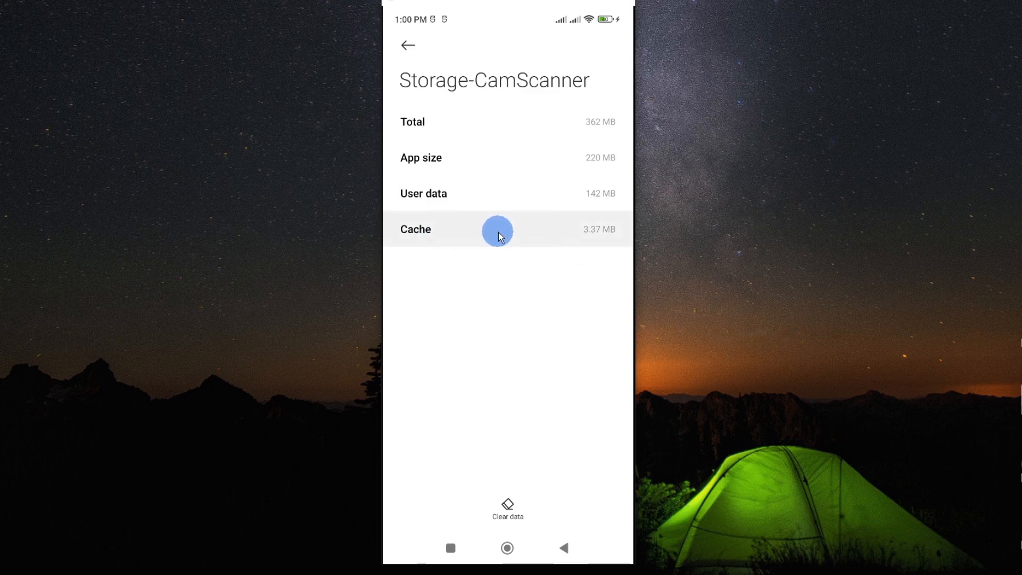
{"action": "mouse_move", "coordinate": [448, 229]}
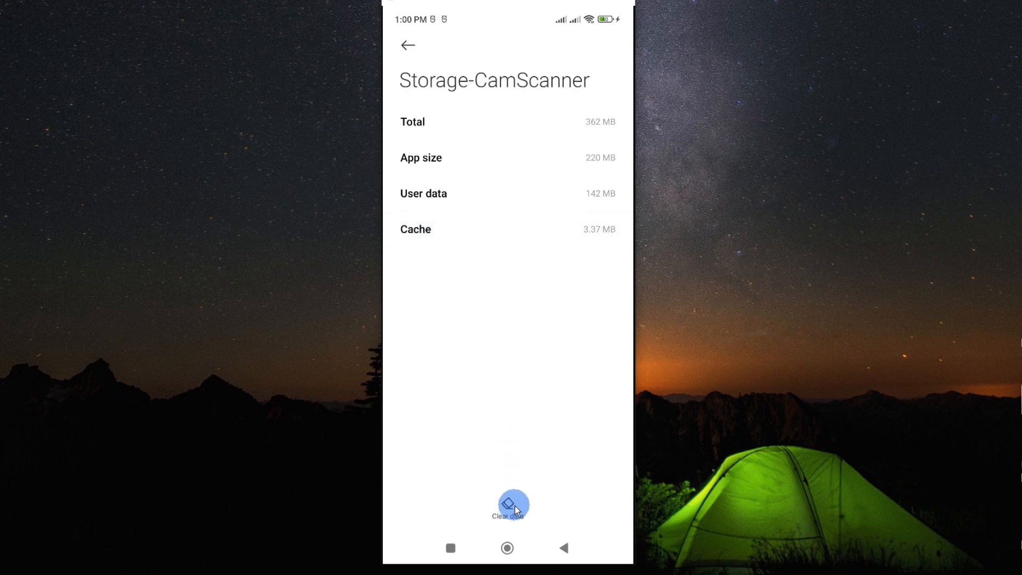
{"action": "left_click", "coordinate": [512, 505]}
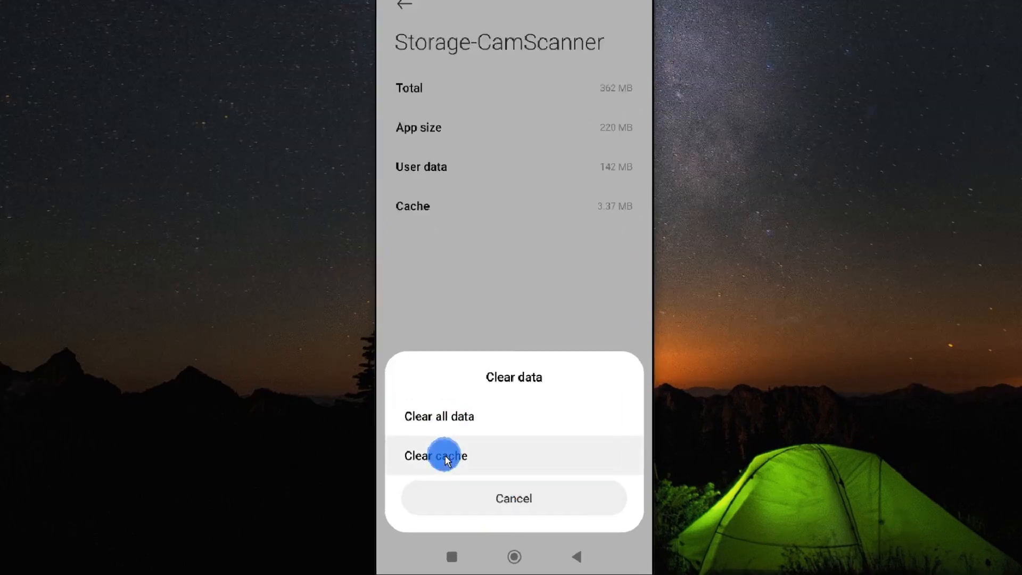
{"action": "left_click", "coordinate": [436, 455]}
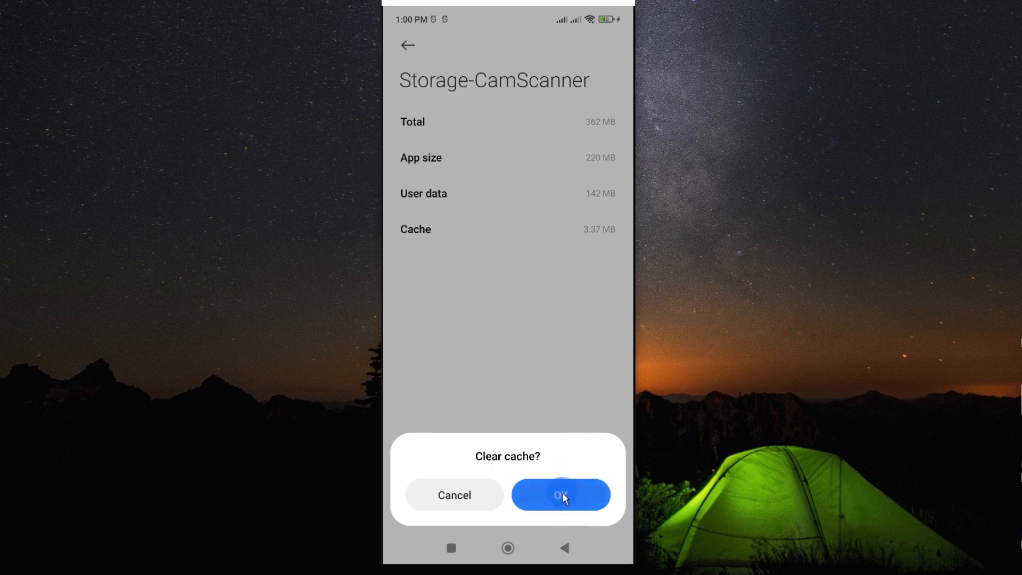
{"action": "left_click", "coordinate": [560, 494]}
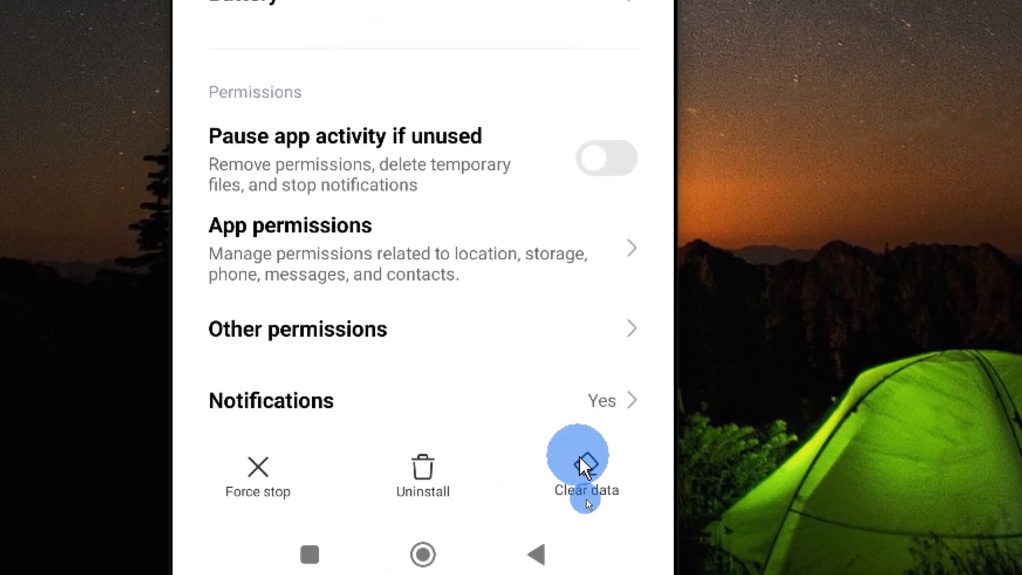
Delete all CamScanner data via Clear data, confirming OK, reducing storage to 220 MB
{"action": "left_click", "coordinate": [584, 457]}
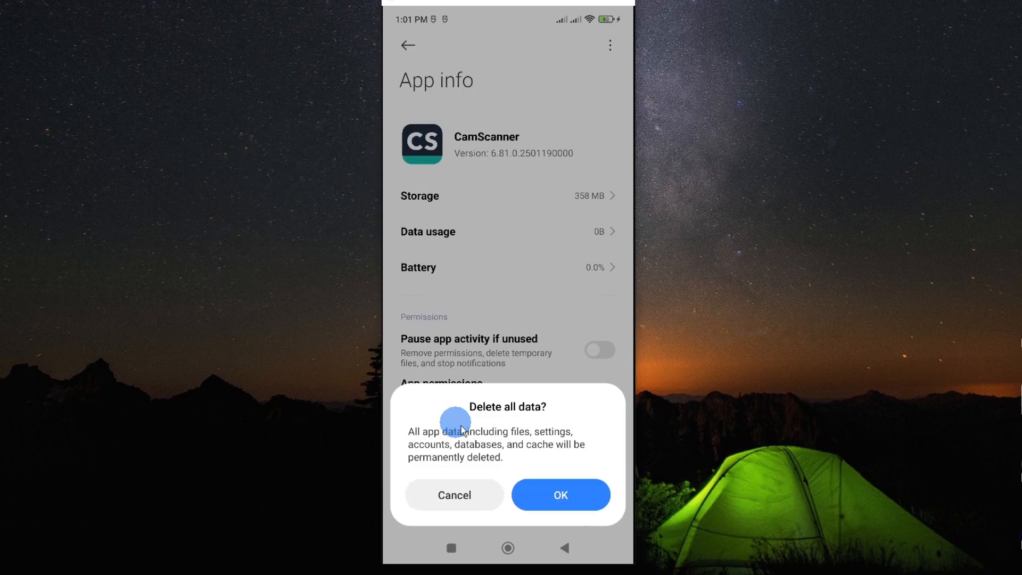
{"action": "mouse_move", "coordinate": [508, 453]}
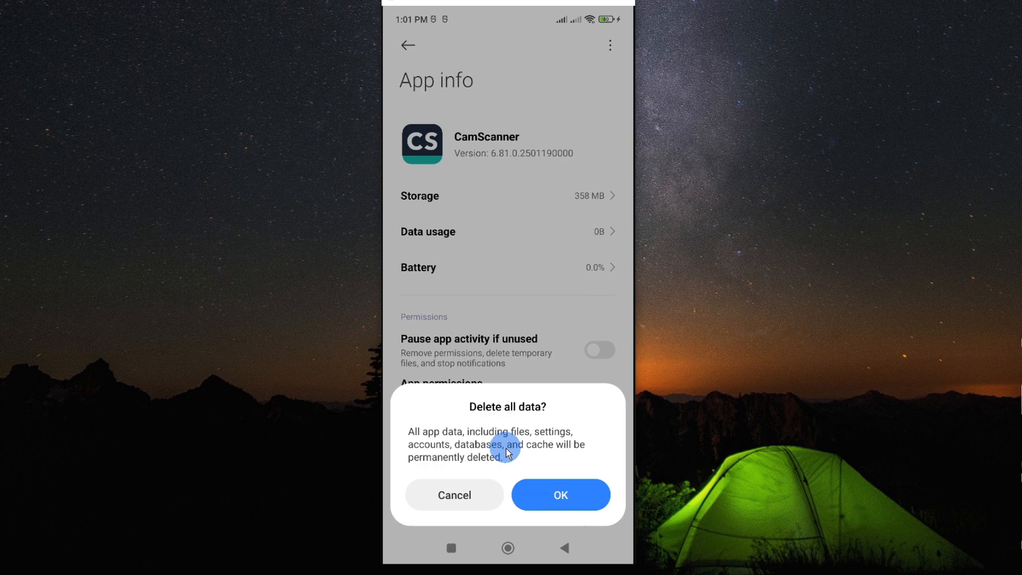
{"action": "left_click", "coordinate": [560, 494]}
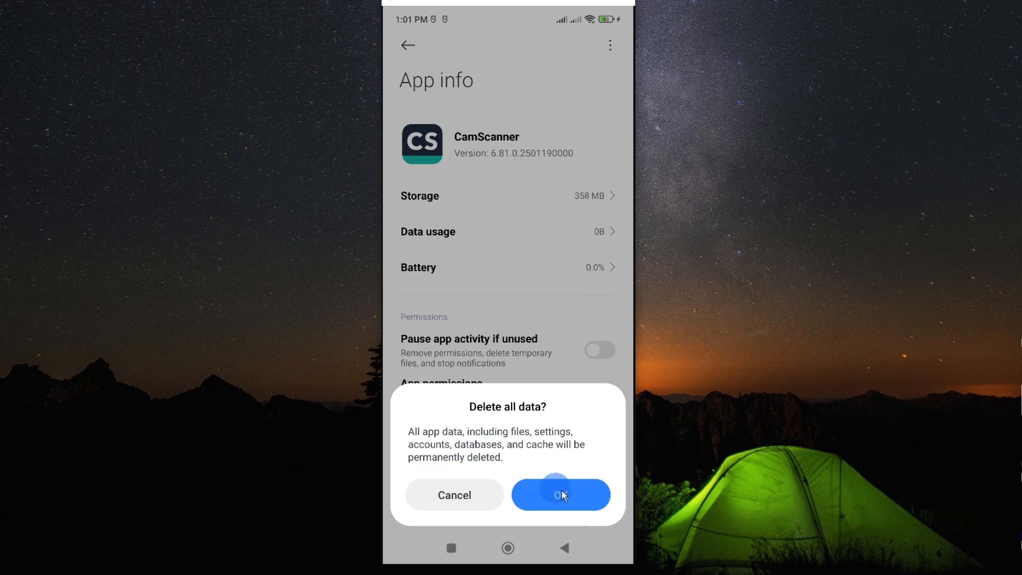
{"action": "left_click", "coordinate": [559, 494]}
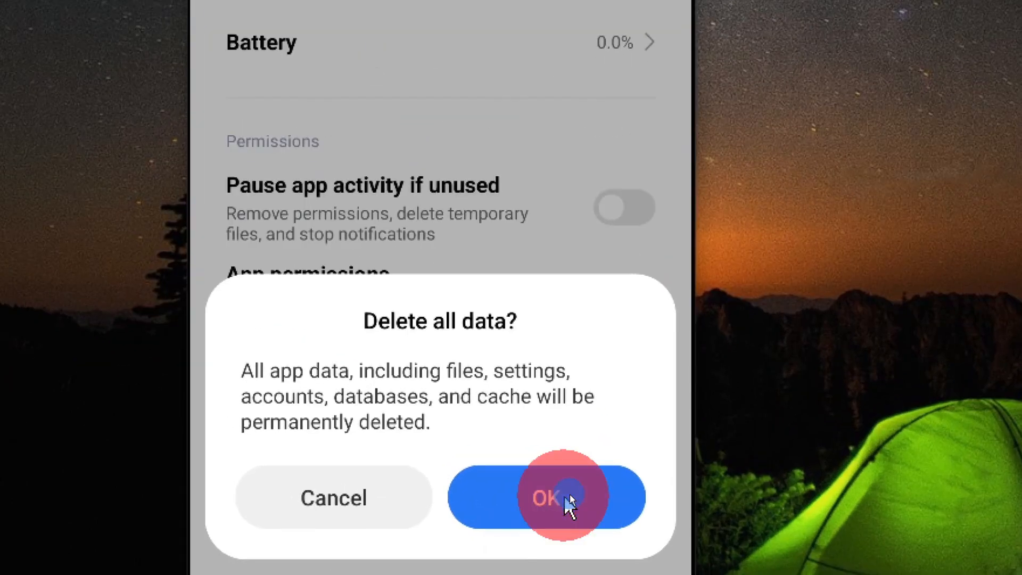
{"action": "left_click", "coordinate": [546, 497]}
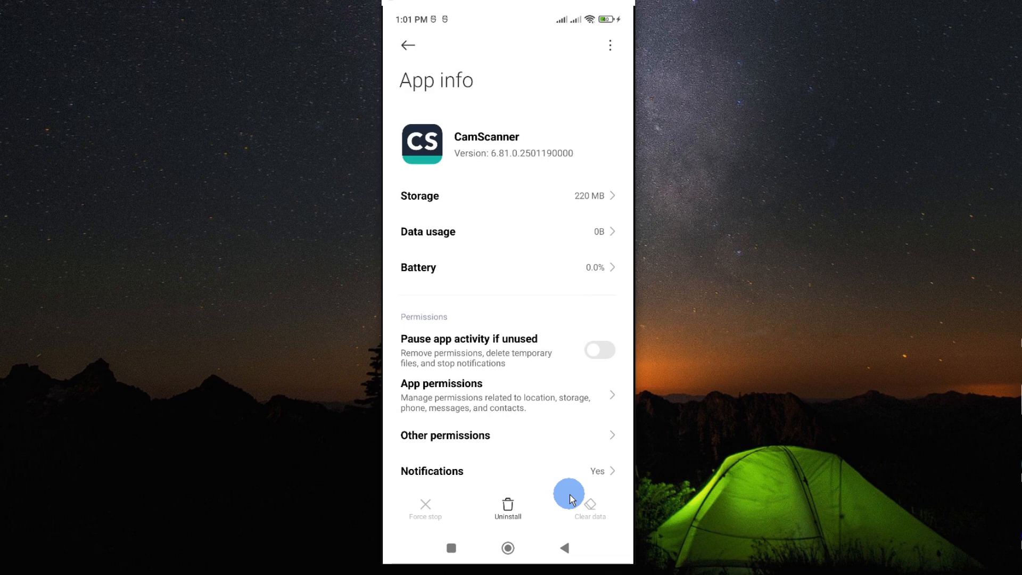
{"action": "left_click", "coordinate": [508, 548]}
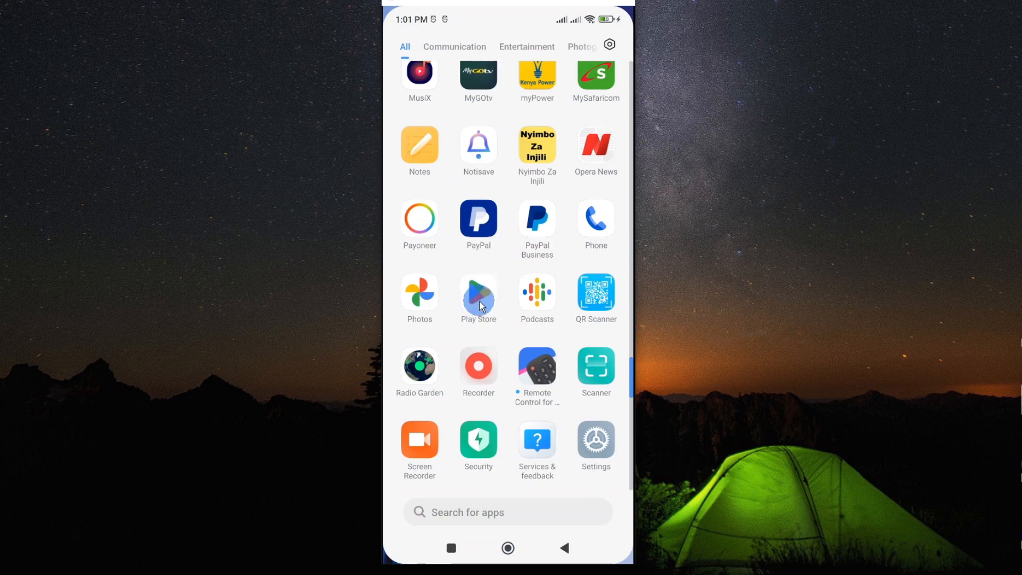
Search 'camscanner' in the Play Store and confirm CamScanner is installed without an update
{"action": "left_click", "coordinate": [478, 294]}
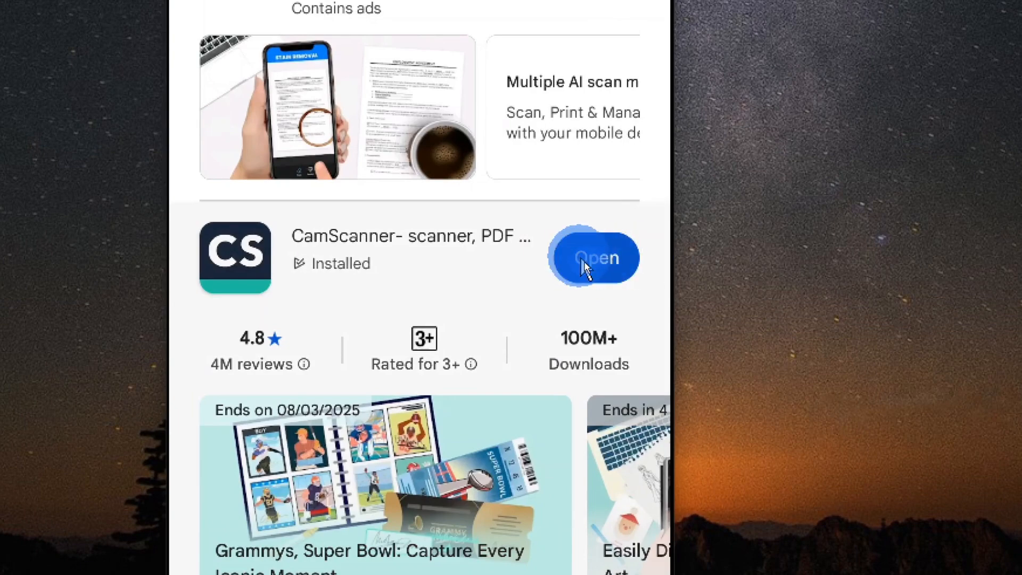
{"action": "left_click", "coordinate": [594, 257]}
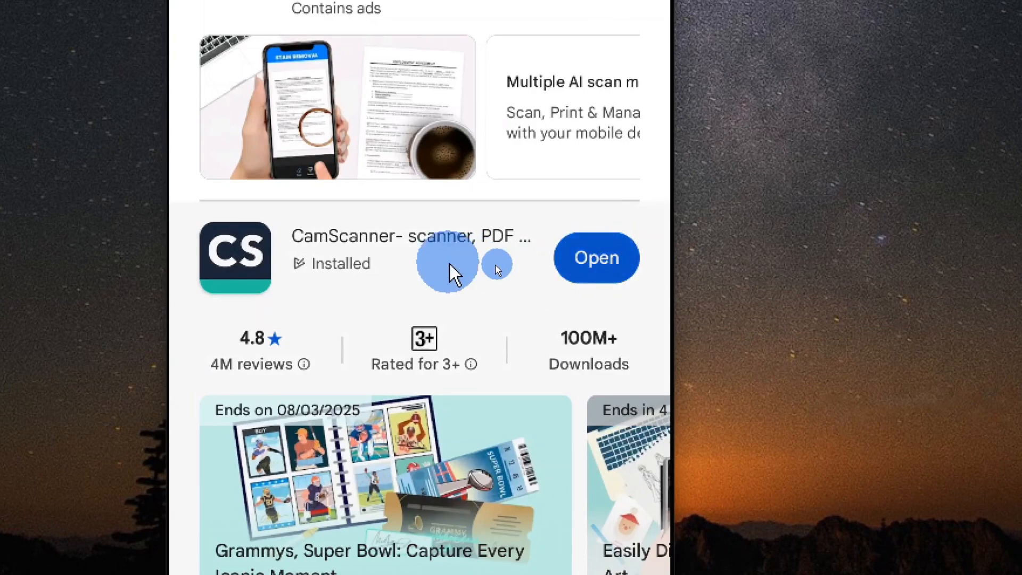
{"action": "scroll", "scroll_direction": "up", "scroll_amount": 3}
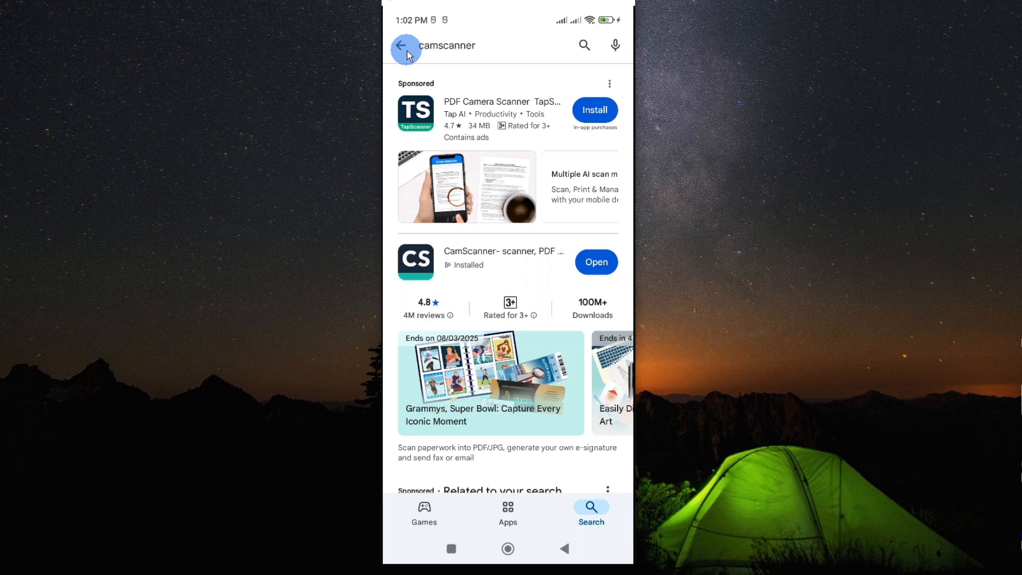
{"action": "mouse_move", "coordinate": [393, 34]}
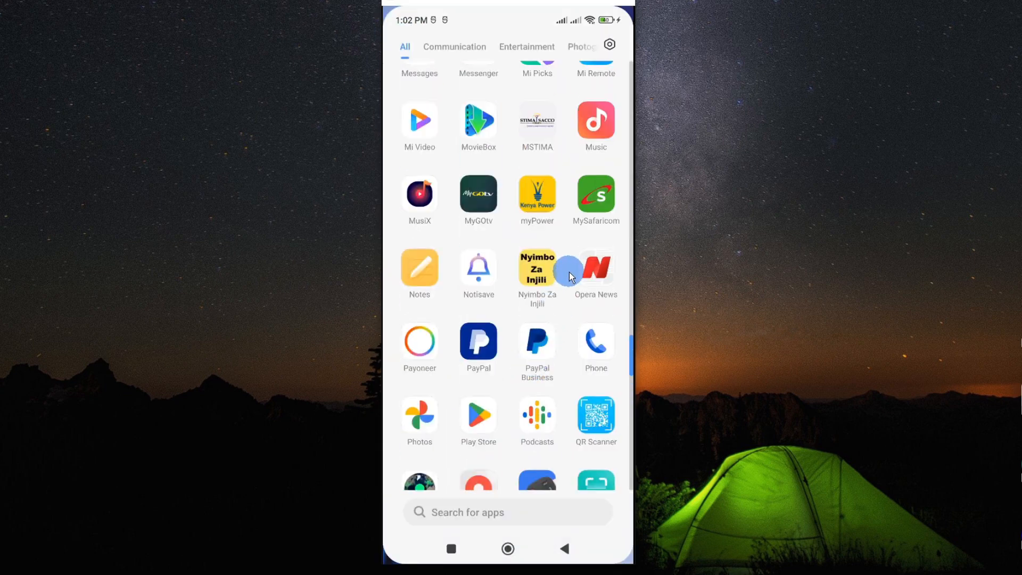
Leave the Play Store and scroll the app drawer to CamScanner's icon
{"action": "scroll", "scroll_direction": "up", "scroll_amount": 3}
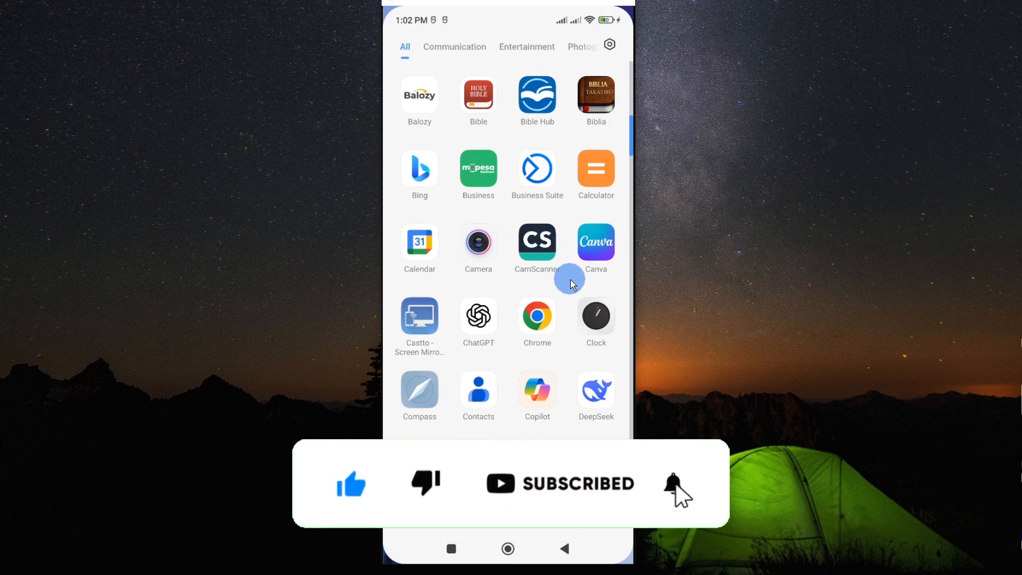
{"action": "left_click", "coordinate": [671, 484]}
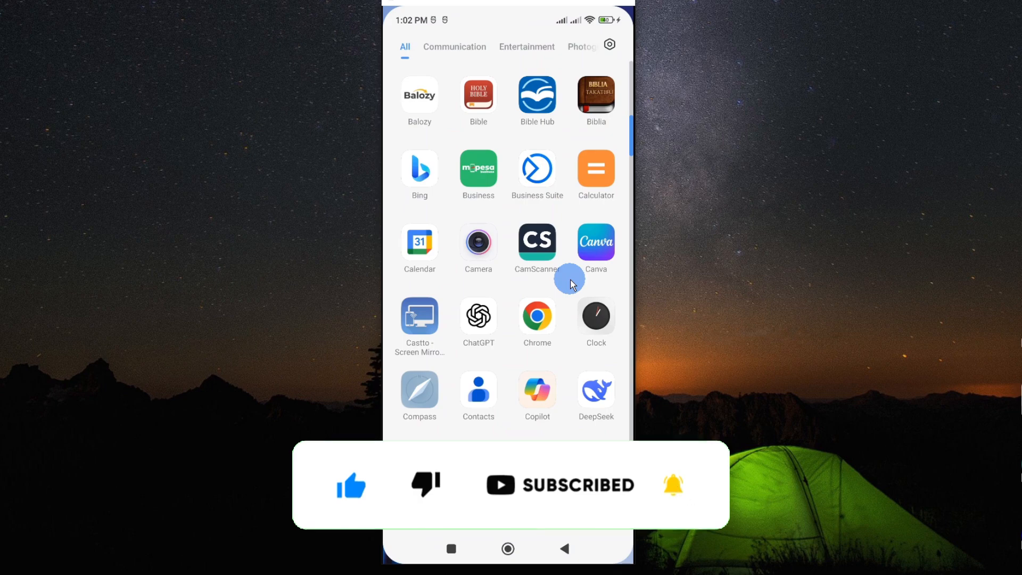